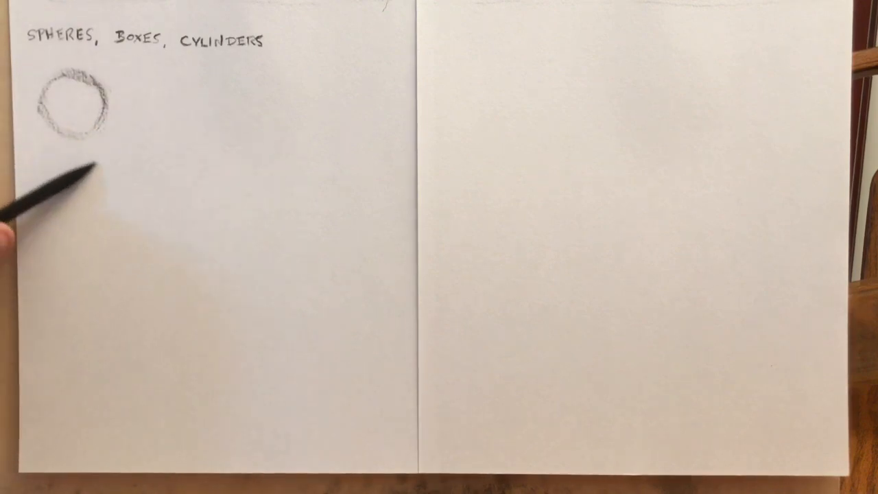
pyautogui.moveTo(75, 172); pyautogui.dragTo(76, 220)
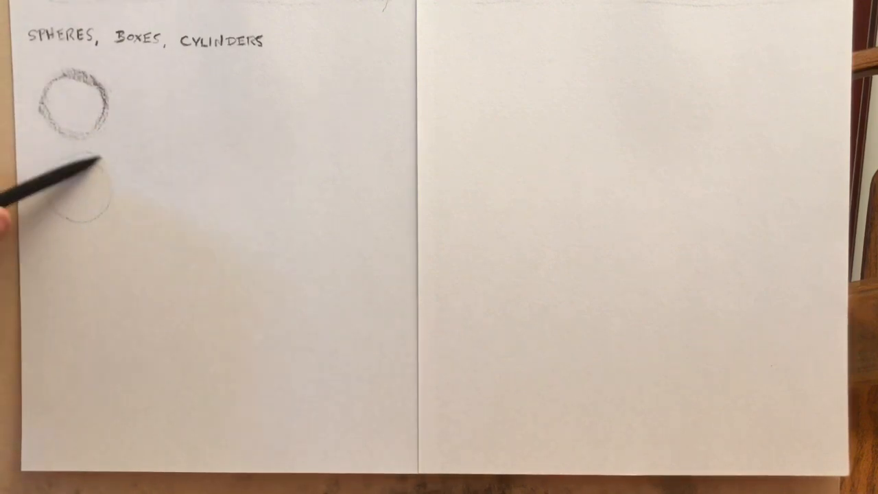